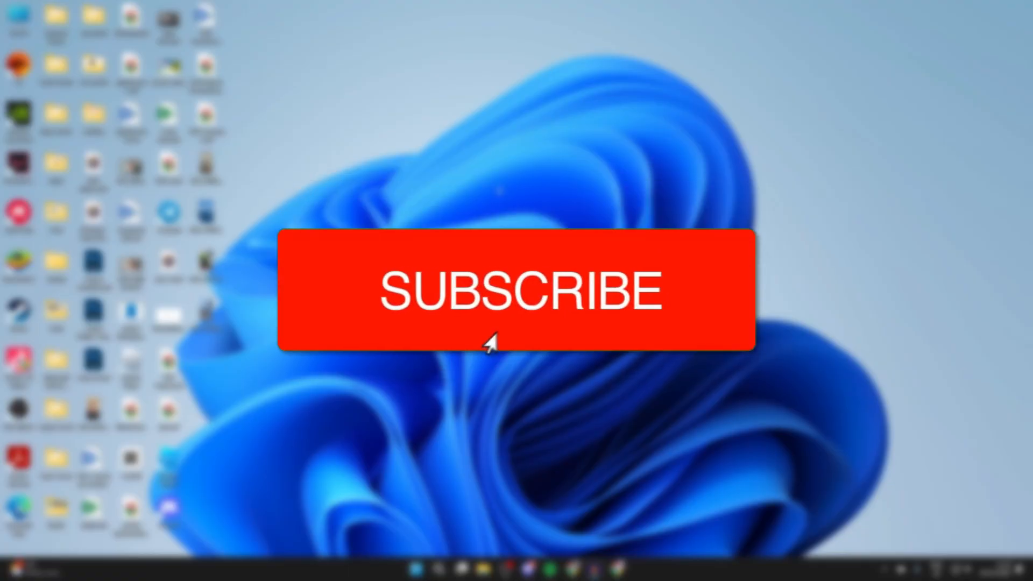
Search Google for 'steam' in Chrome and open the official Steam website
{"action": "left_click", "coordinate": [519, 290]}
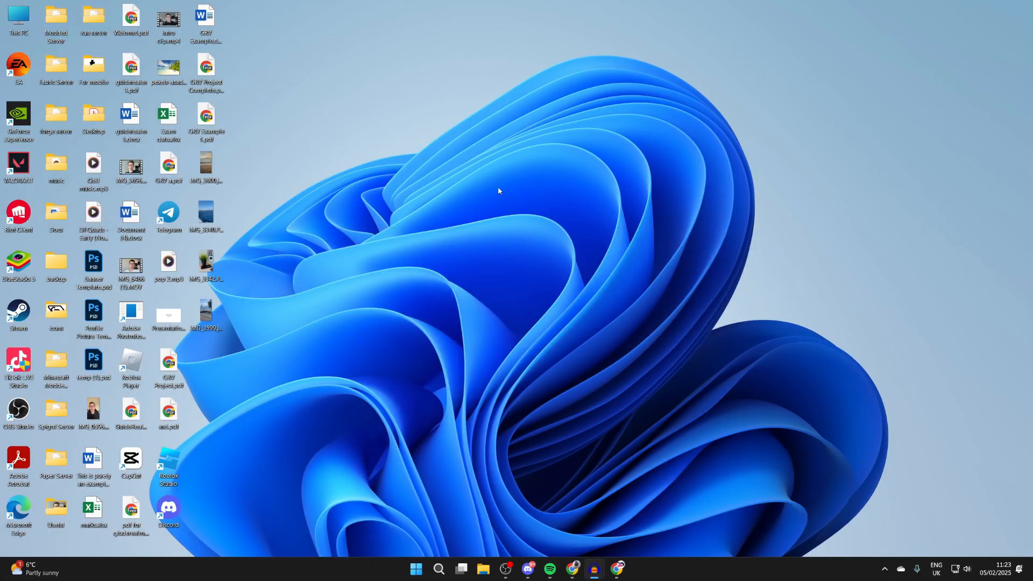
{"action": "left_click", "coordinate": [617, 572]}
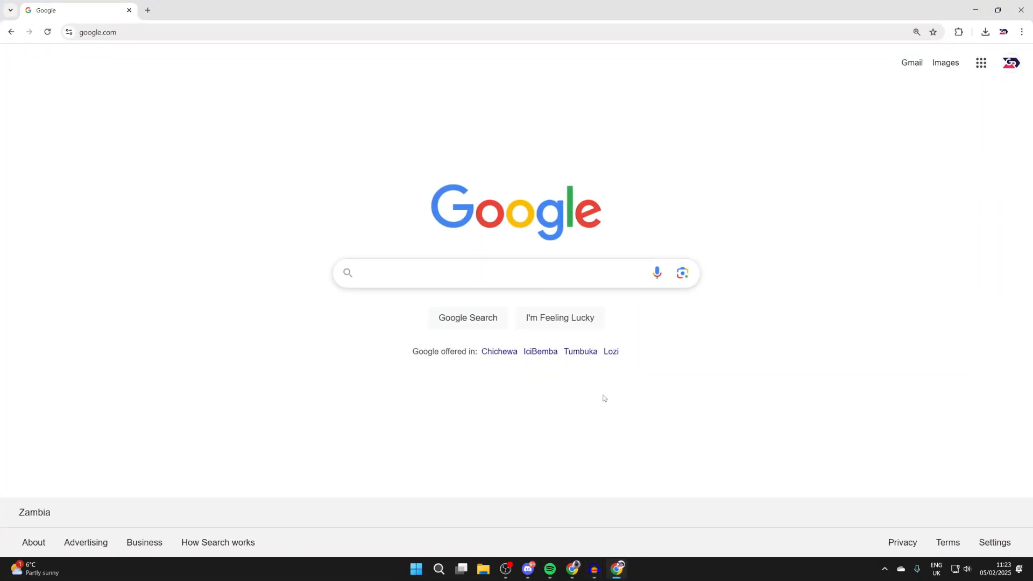
{"action": "left_click", "coordinate": [487, 272]}
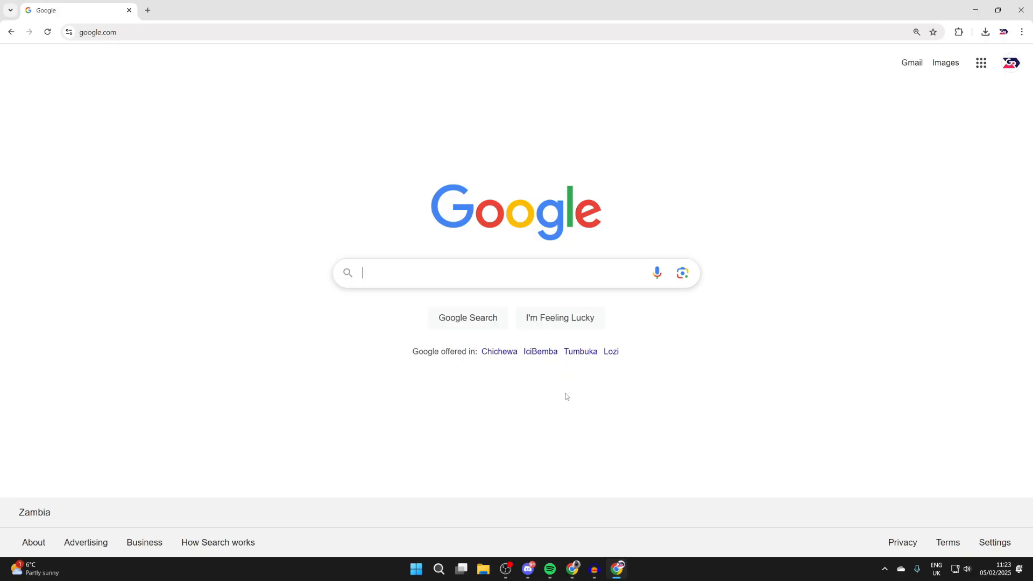
{"action": "type", "text": "s"}
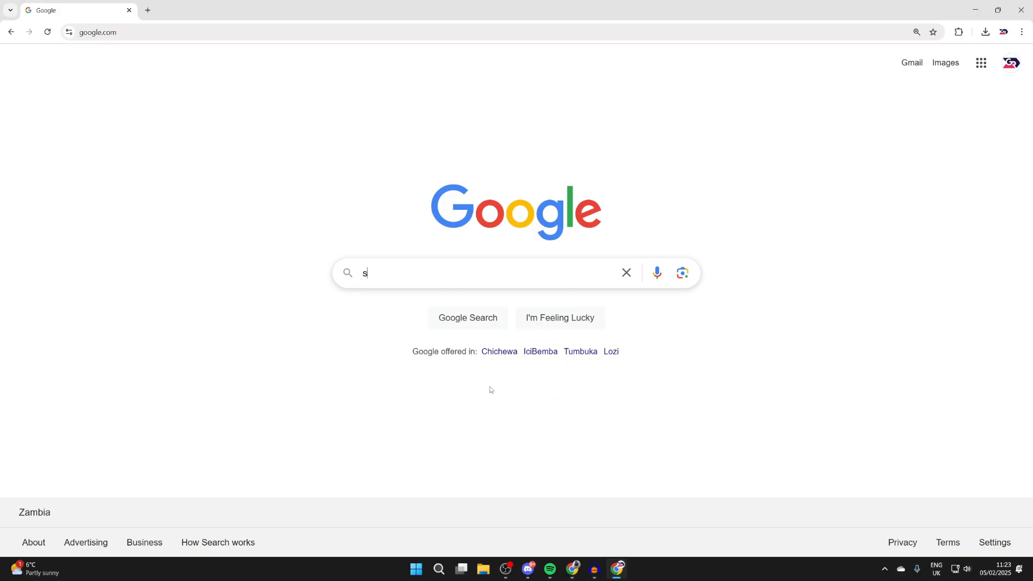
{"action": "key", "text": "Return"}
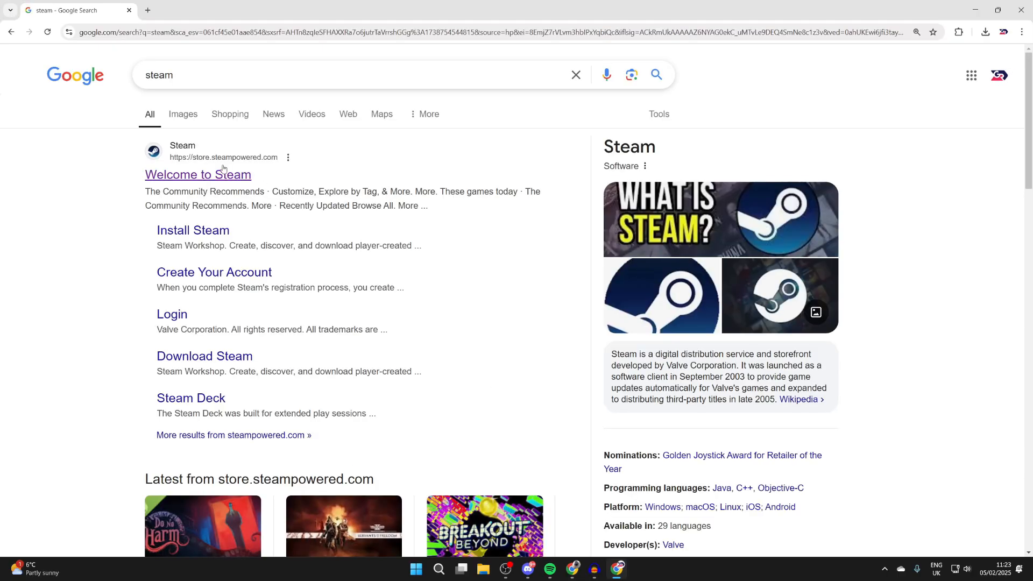
{"action": "left_click", "coordinate": [197, 175]}
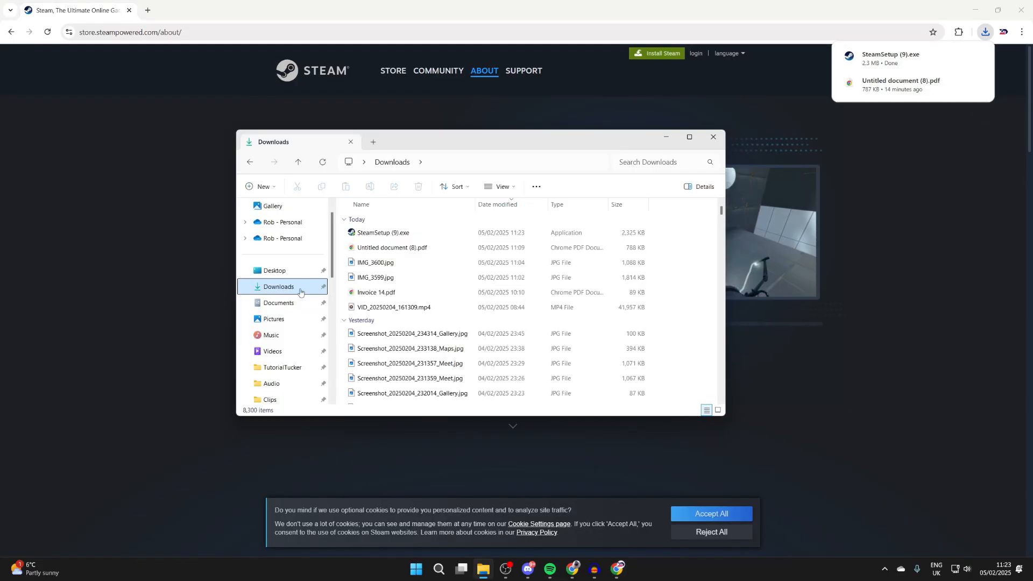
Run SteamSetup (9).exe from the Downloads folder and sign in to Steam
{"action": "left_click", "coordinate": [382, 233]}
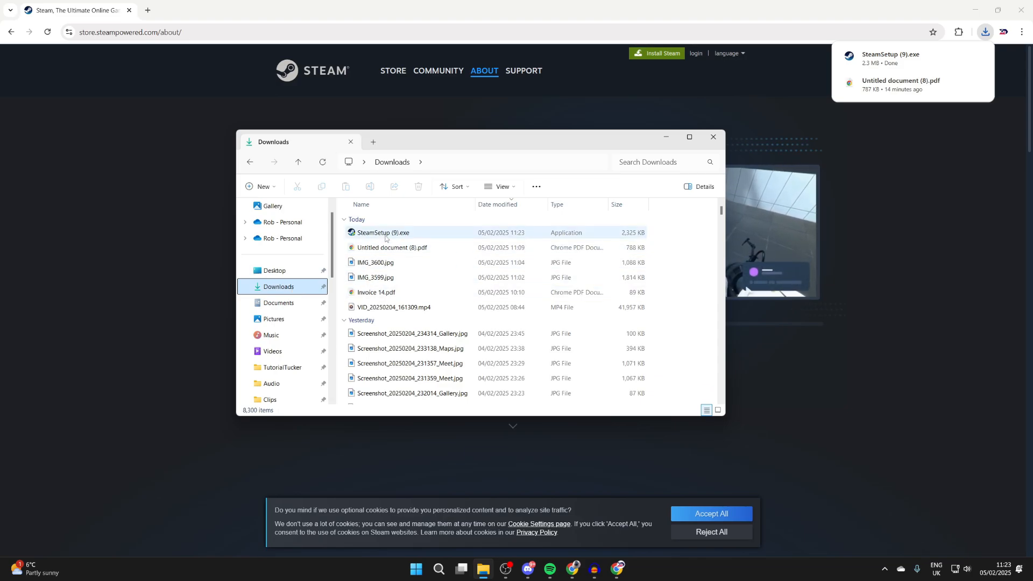
{"action": "double_click", "coordinate": [384, 232]}
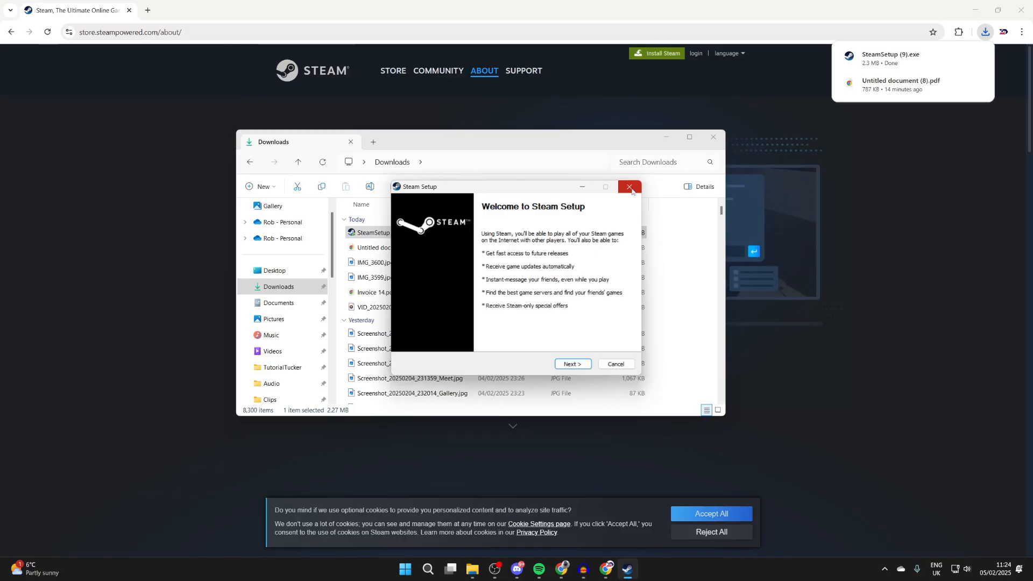
{"action": "mouse_move", "coordinate": [628, 188]}
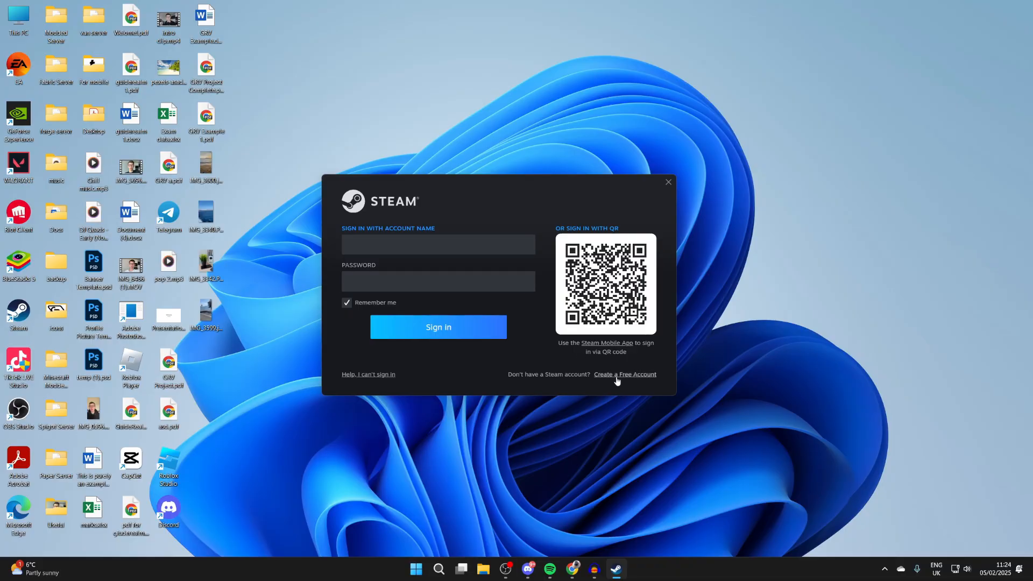
{"action": "left_click", "coordinate": [624, 374]}
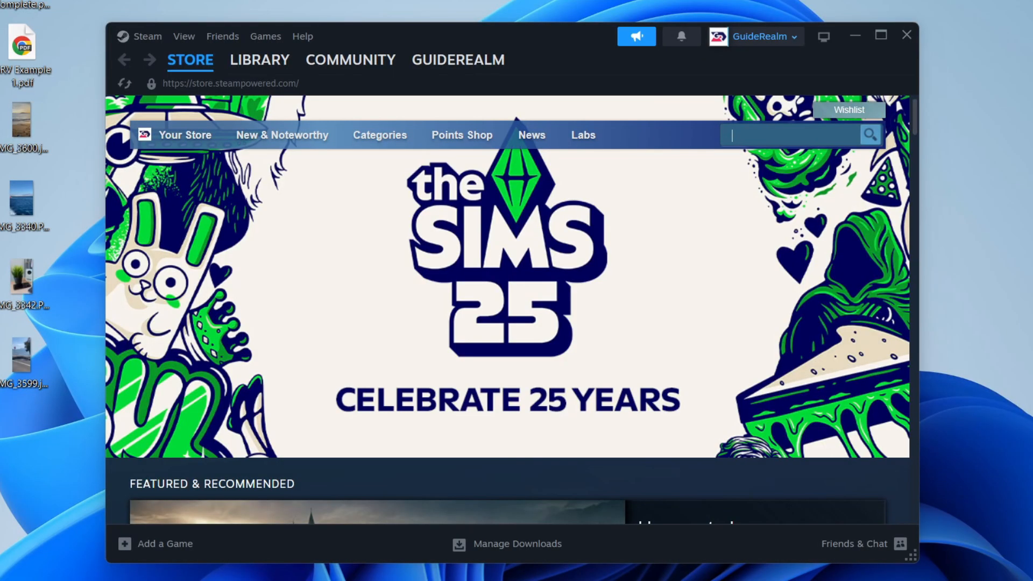
{"action": "mouse_move", "coordinate": [866, 224]}
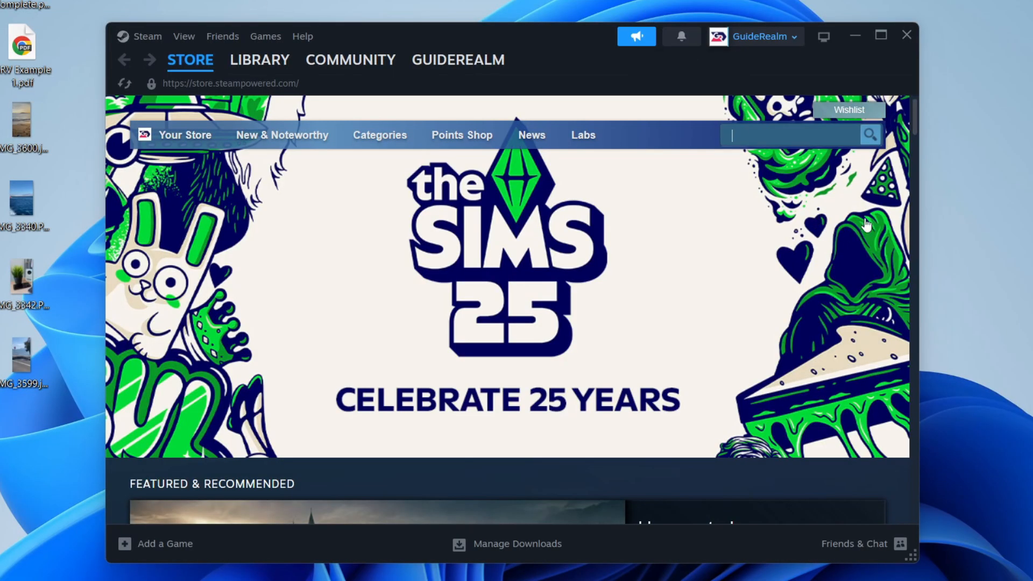
Search the store for 'fc' and add the FC 24 & 25 Bundle (£36.00) to cart
{"action": "type", "text": "fc"}
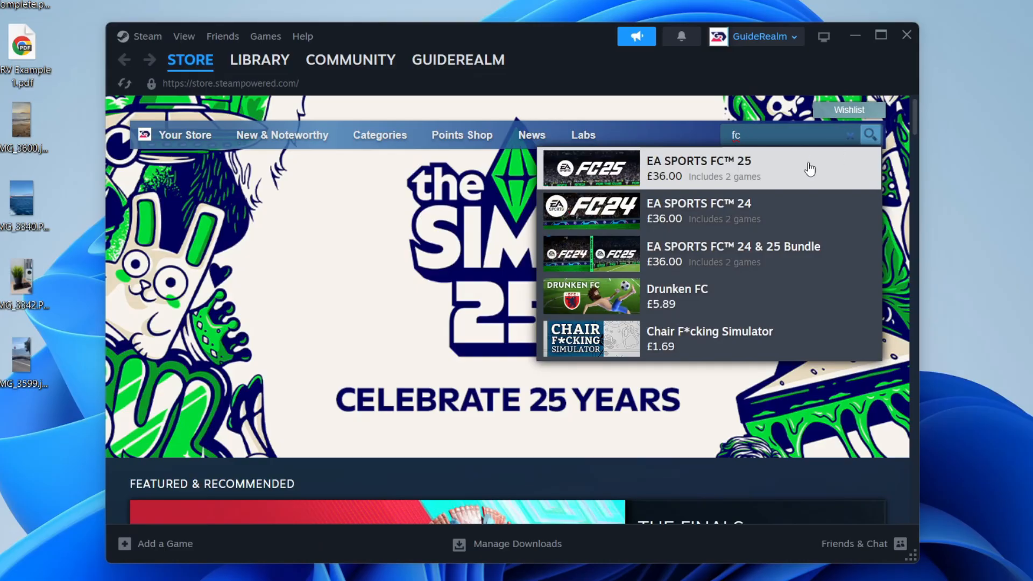
{"action": "left_click", "coordinate": [699, 167]}
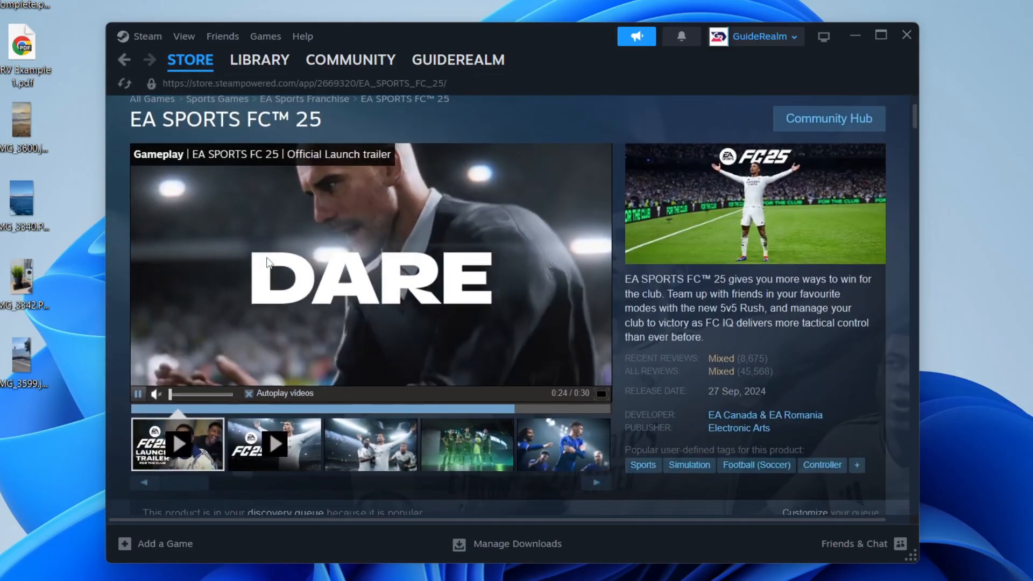
{"action": "scroll", "scroll_direction": "down", "scroll_amount": 3}
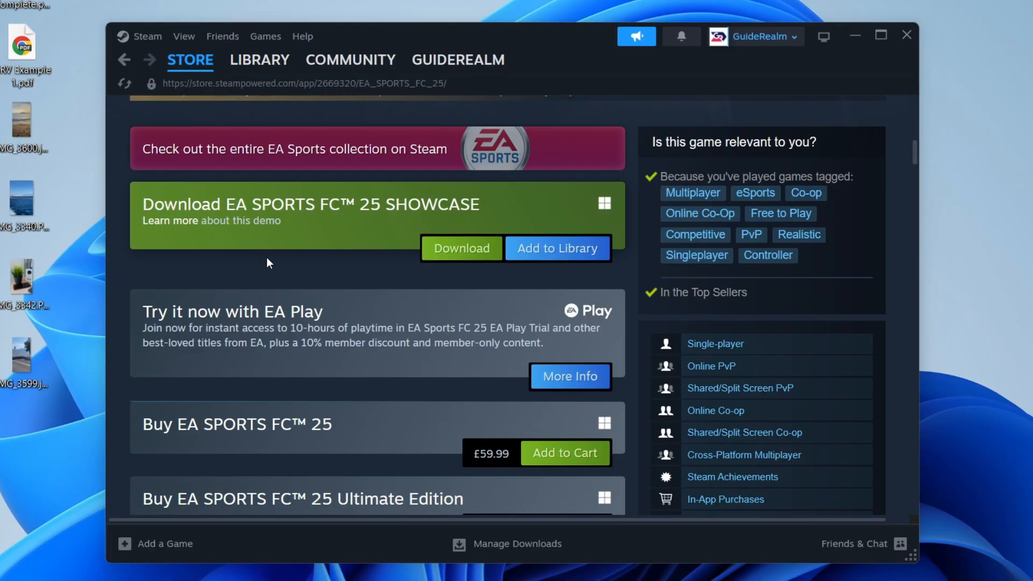
{"action": "scroll", "scroll_direction": "down", "scroll_amount": 3}
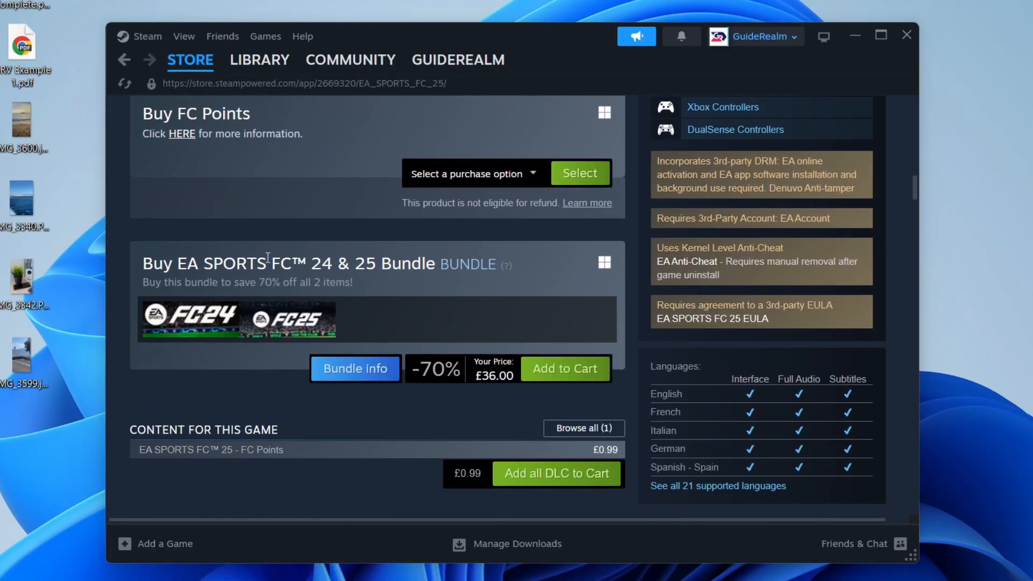
{"action": "mouse_move", "coordinate": [560, 377]}
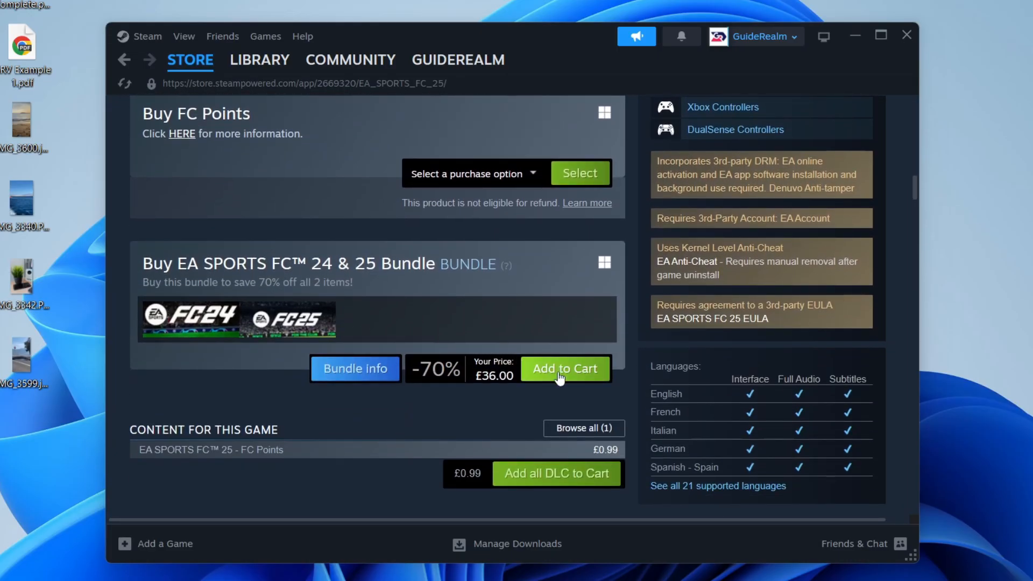
{"action": "left_click", "coordinate": [563, 368]}
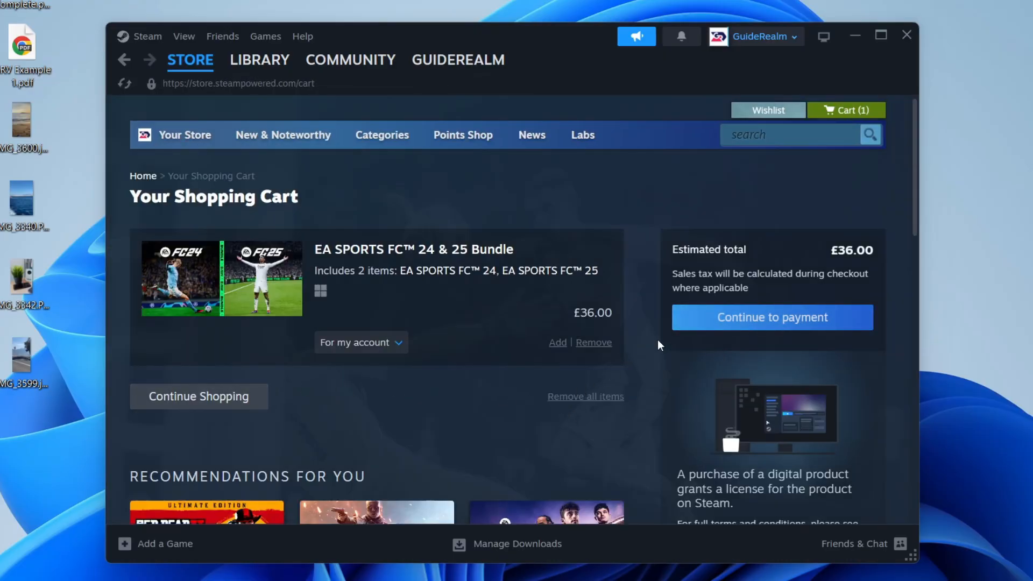
{"action": "mouse_move", "coordinate": [711, 323]}
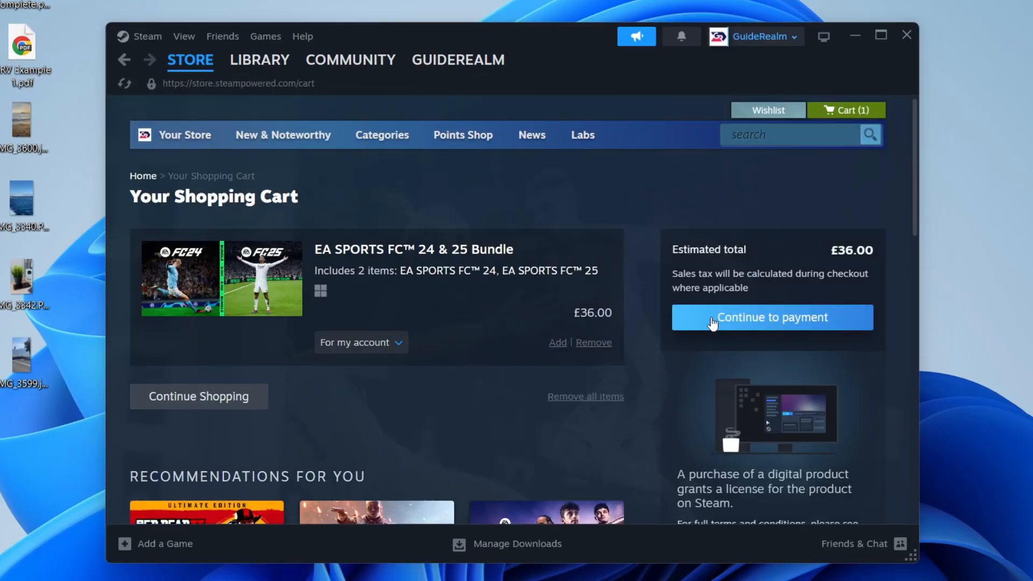
Continue to payment and check out the FC 24 & 25 Bundle
{"action": "left_click", "coordinate": [772, 317]}
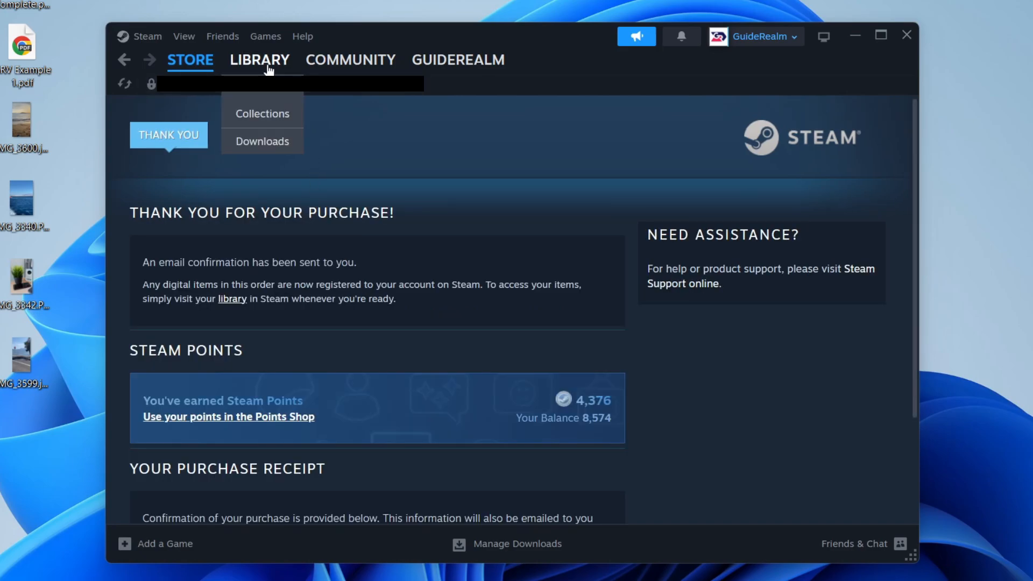
Install EA SPORTS FC 25 from the library to Local Drive (C:)
{"action": "left_click", "coordinate": [259, 59]}
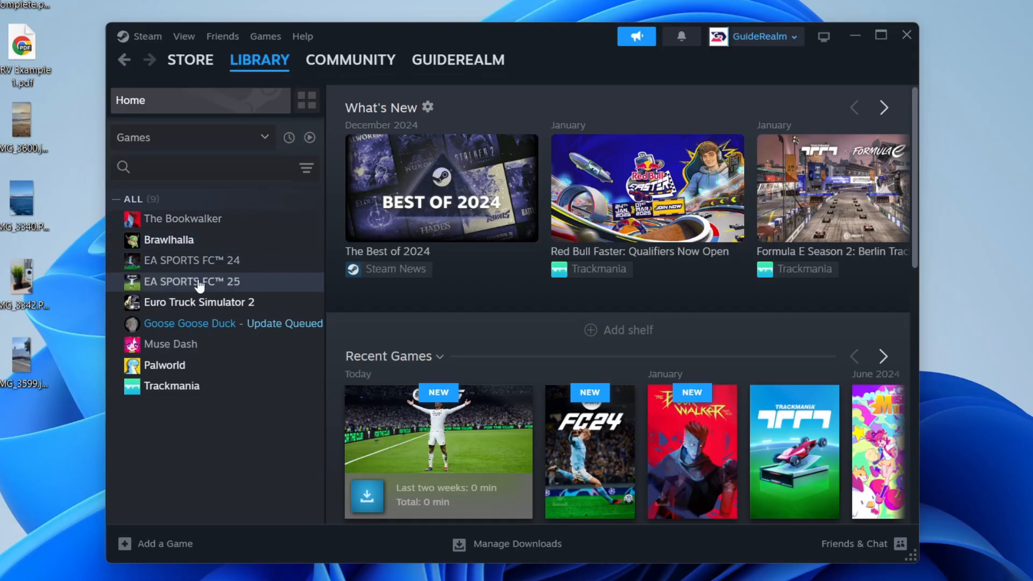
{"action": "left_click", "coordinate": [191, 282]}
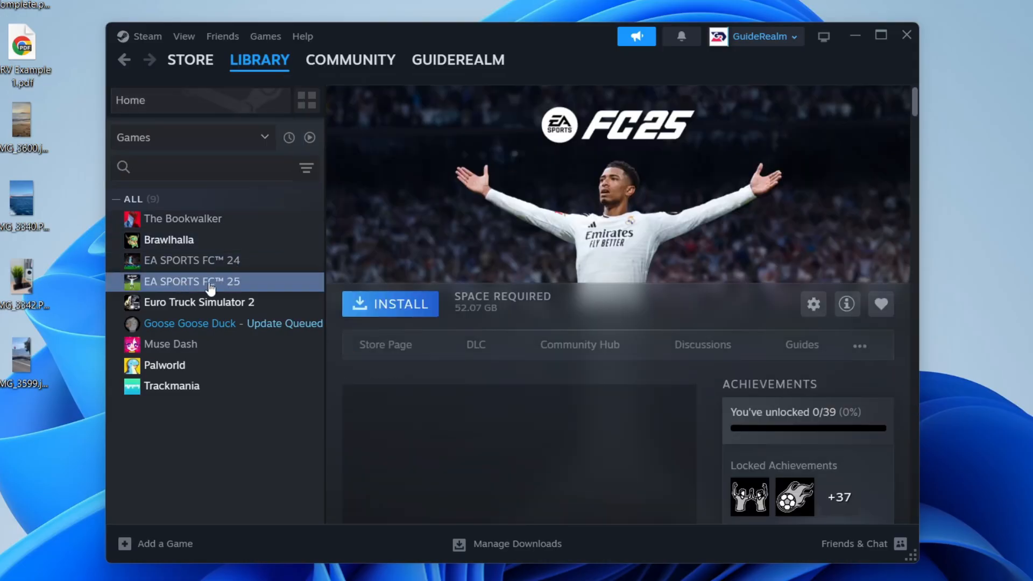
{"action": "left_click", "coordinate": [390, 303]}
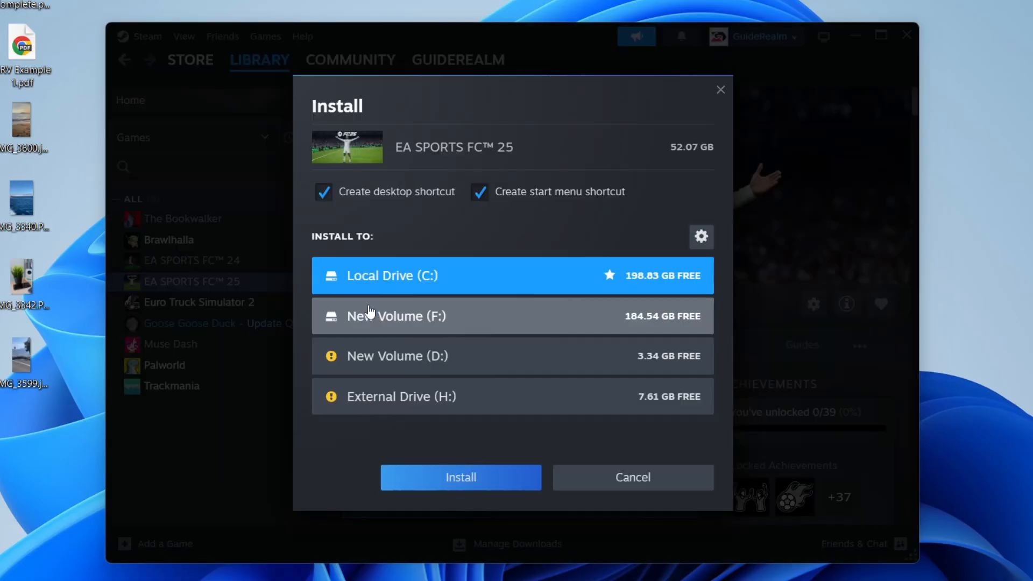
{"action": "mouse_move", "coordinate": [461, 478]}
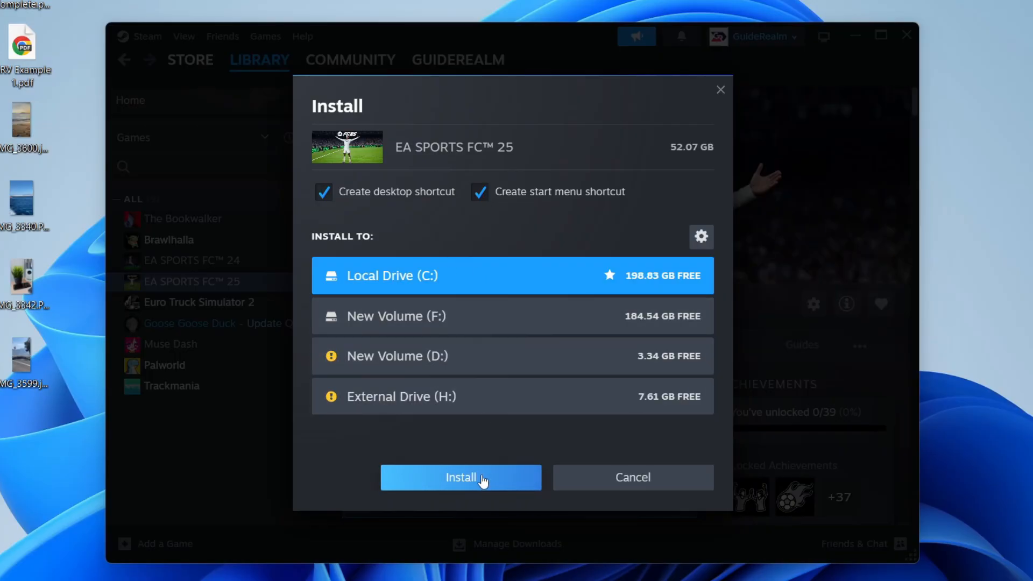
{"action": "left_click", "coordinate": [460, 477]}
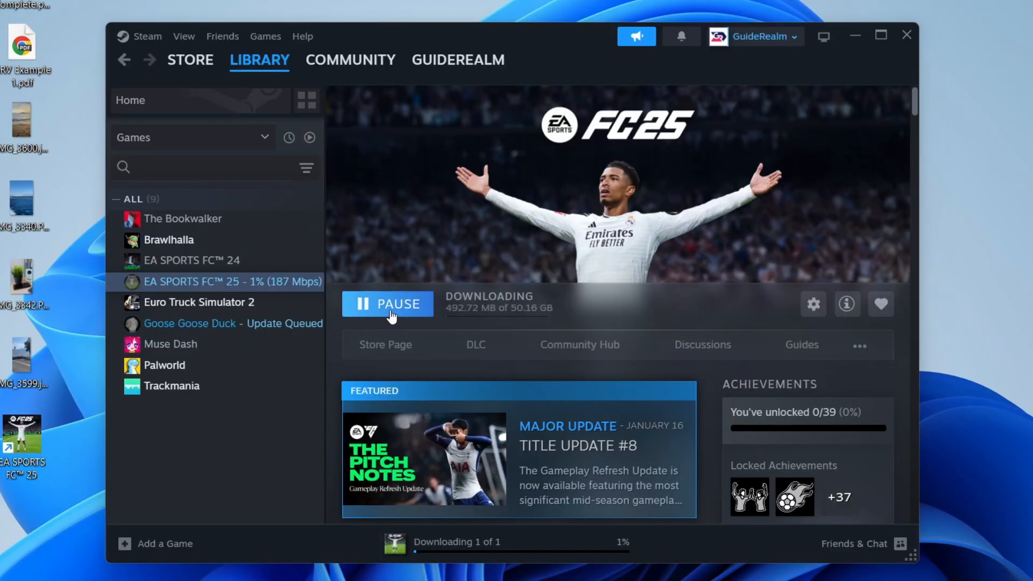
{"action": "left_click", "coordinate": [169, 240]}
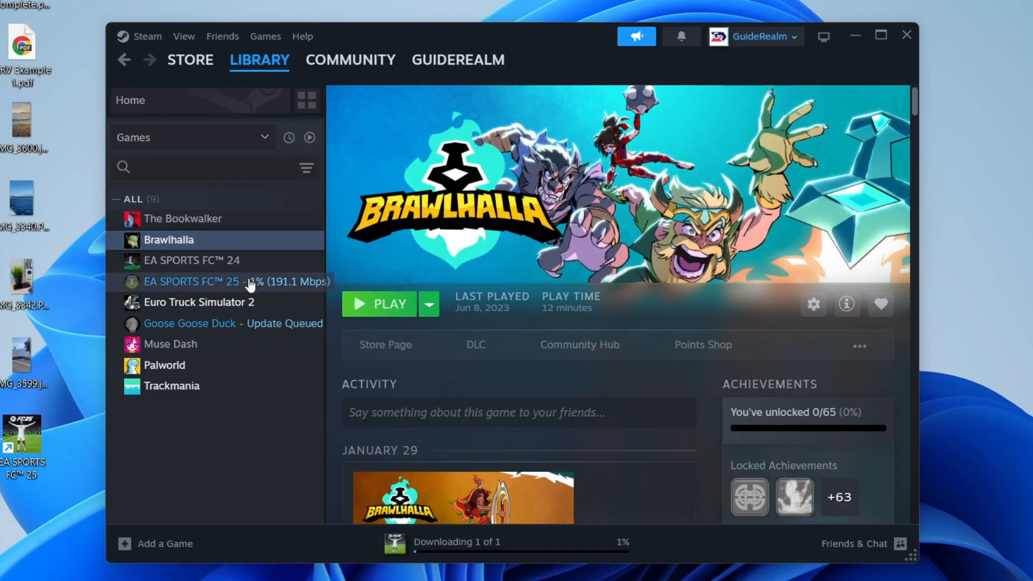